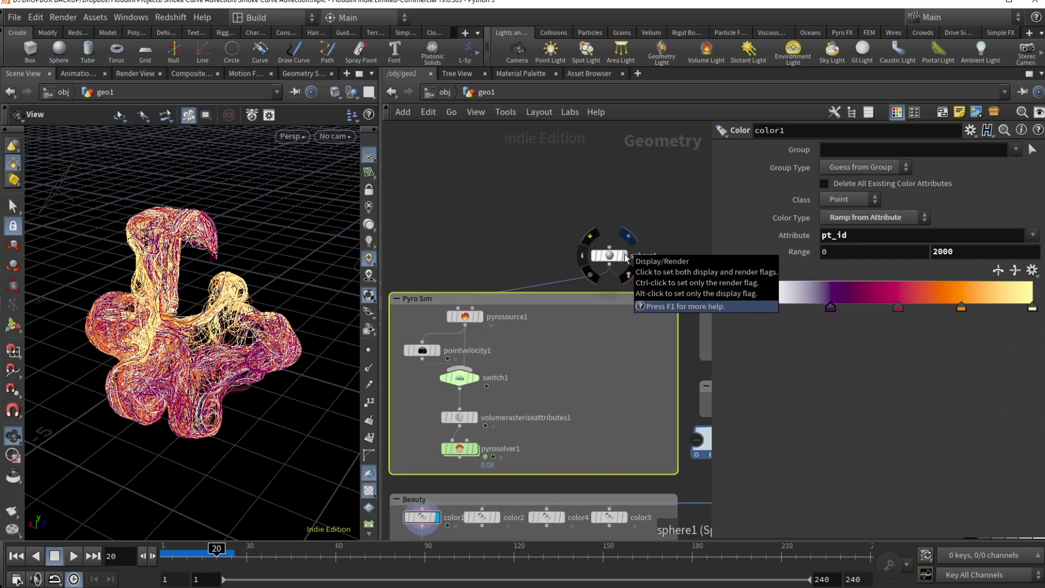
Set the display flag on sphere1 to show the emitter sphere alone and inspect its parameters.
{"action": "left_click", "coordinate": [606, 256]}
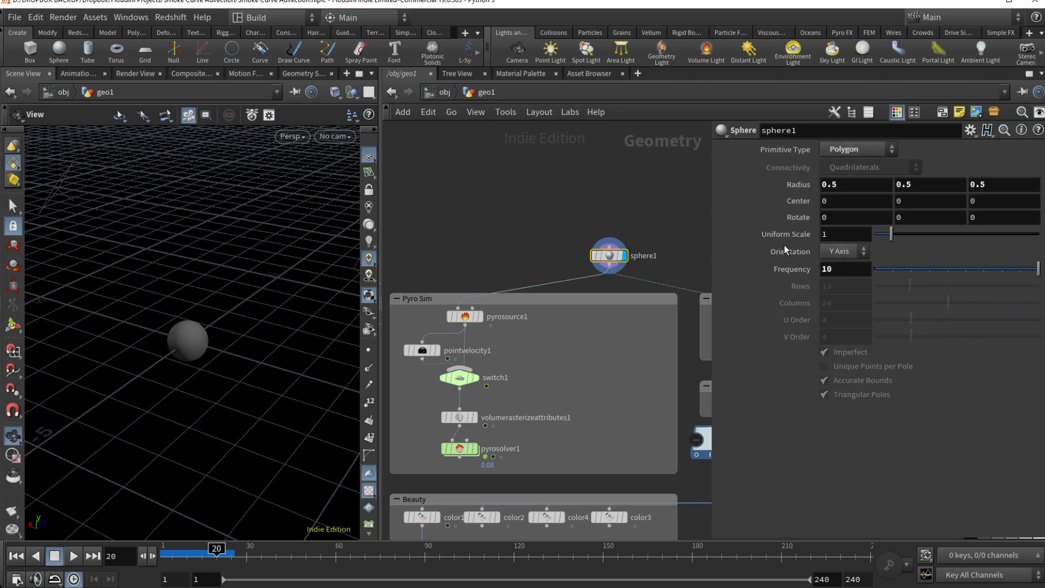
{"action": "left_click", "coordinate": [463, 315]}
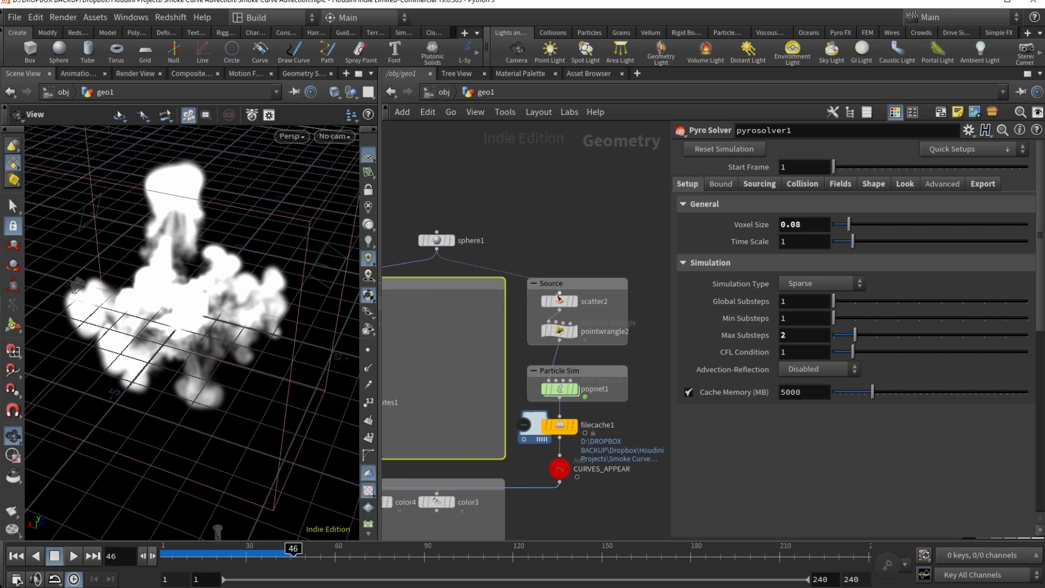
Begin adding a Scatter node in the Source box below sphere1.
{"action": "left_click", "coordinate": [561, 332]}
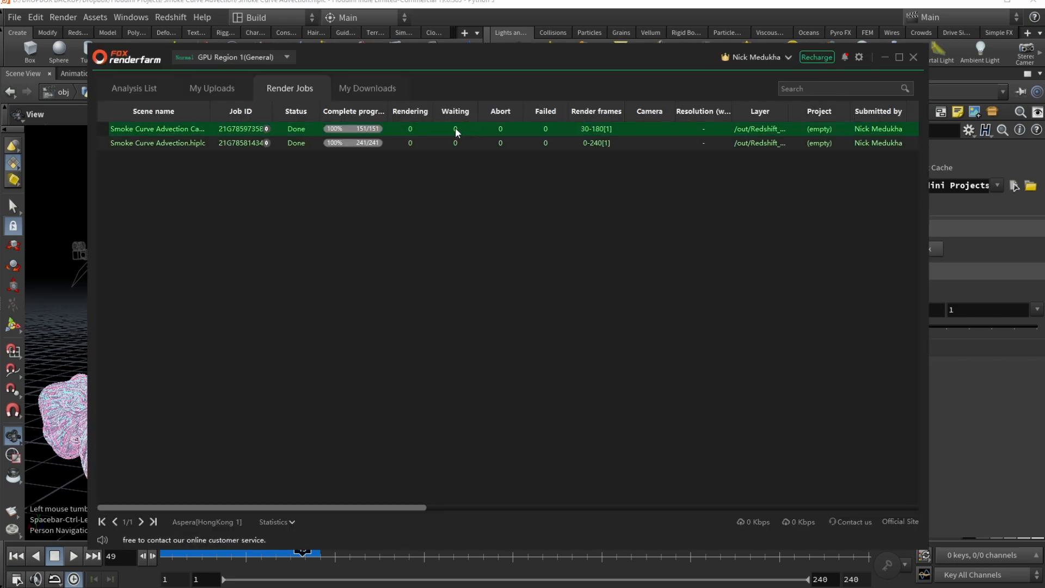
Select the Smoke Curve Advection.hiplc job row to view its 241-frame overview.
{"action": "left_click", "coordinate": [158, 142]}
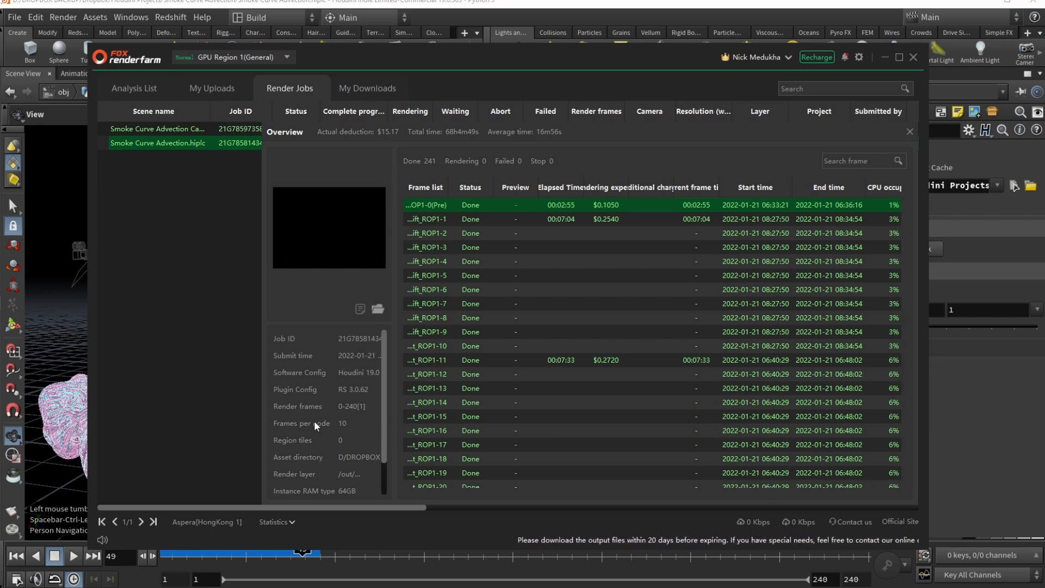